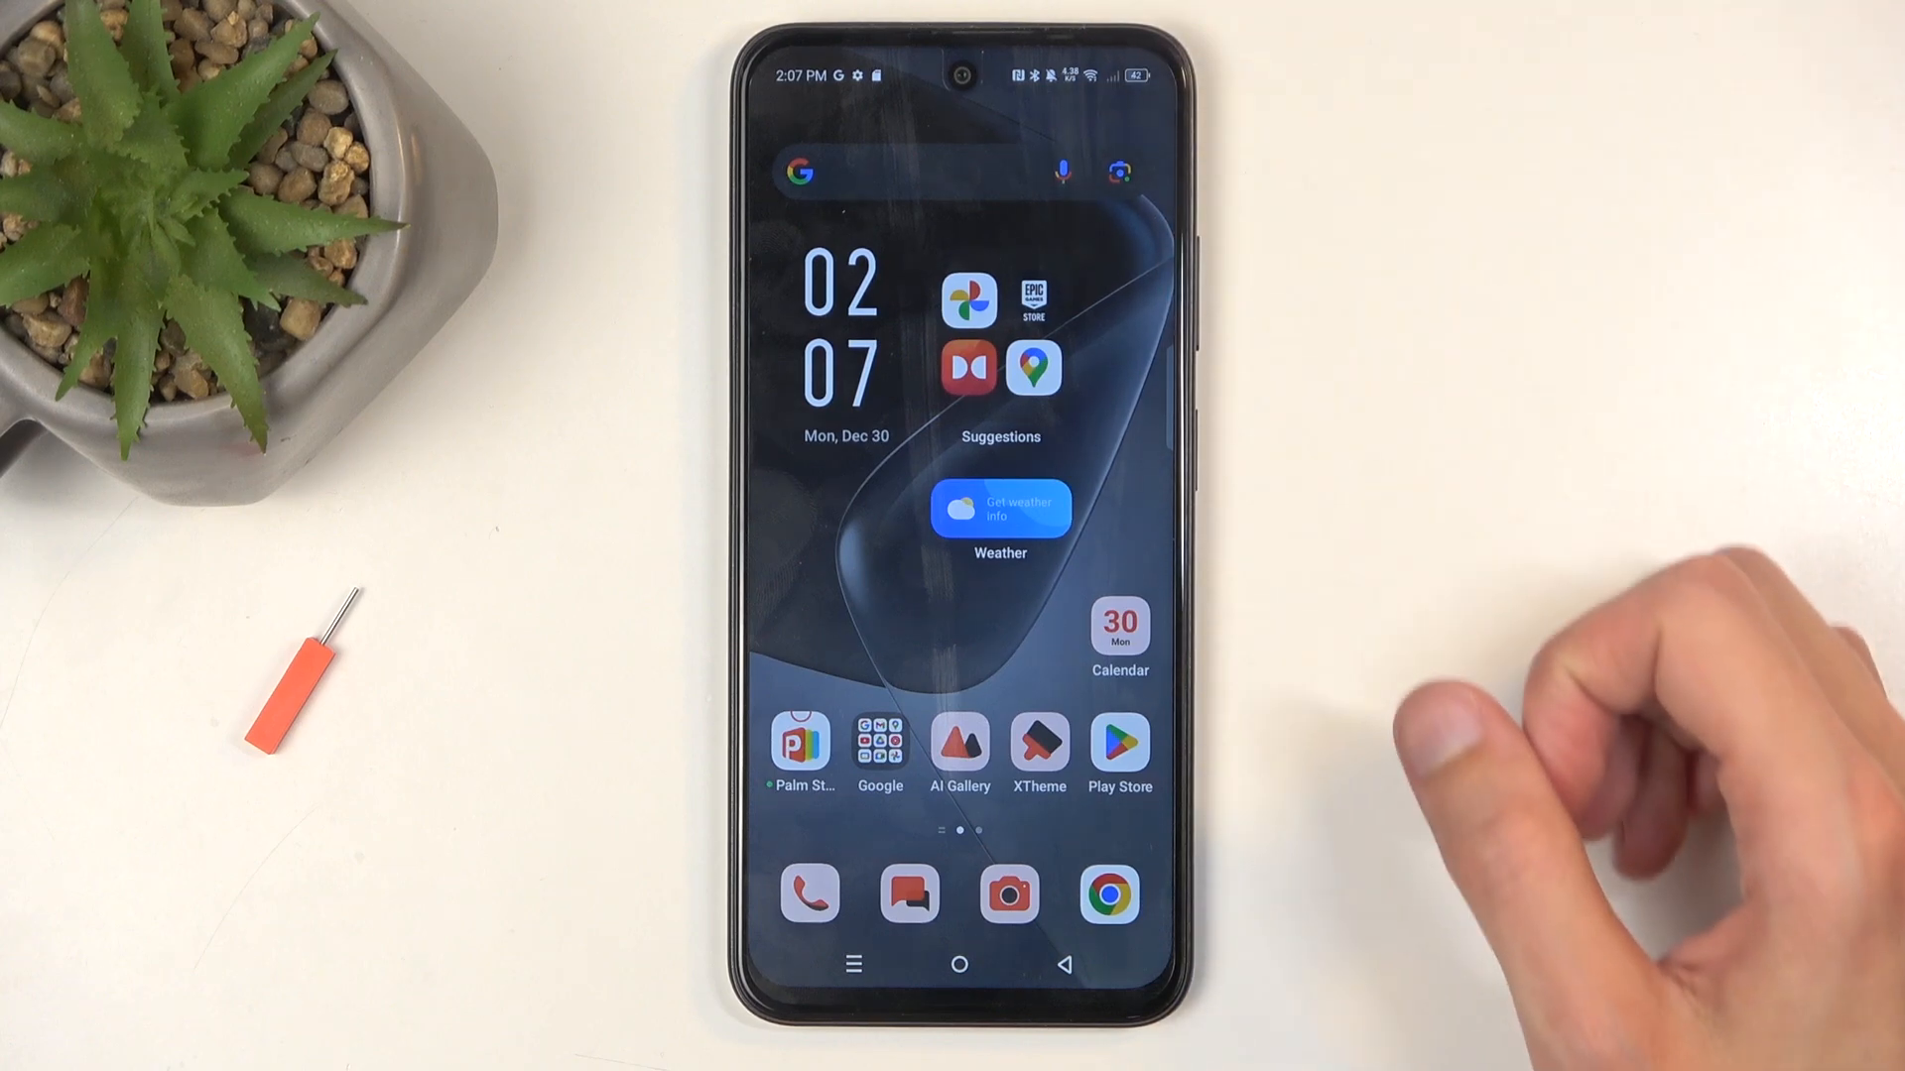
# - Reach the app drawer and launch Contacts to show the saved contact list
pyautogui.hscroll(-3)
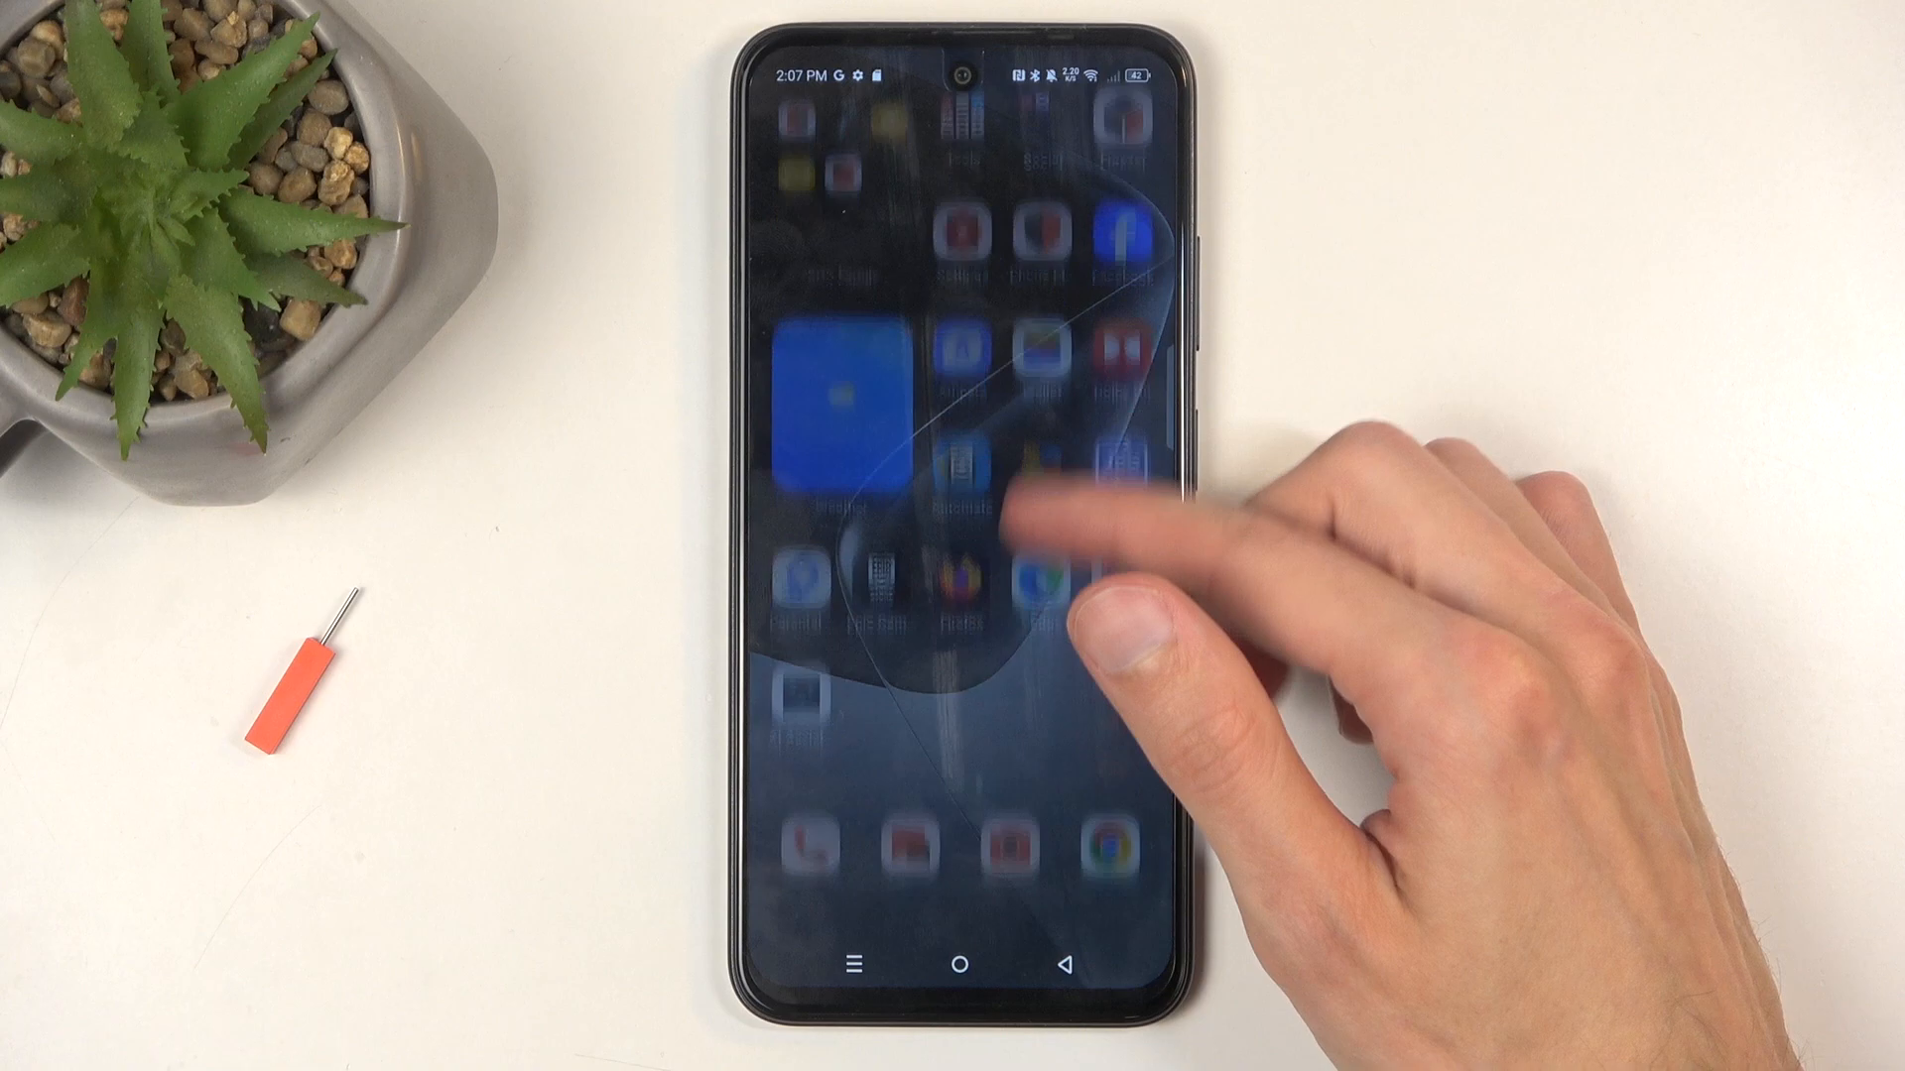
pyautogui.scroll(3)
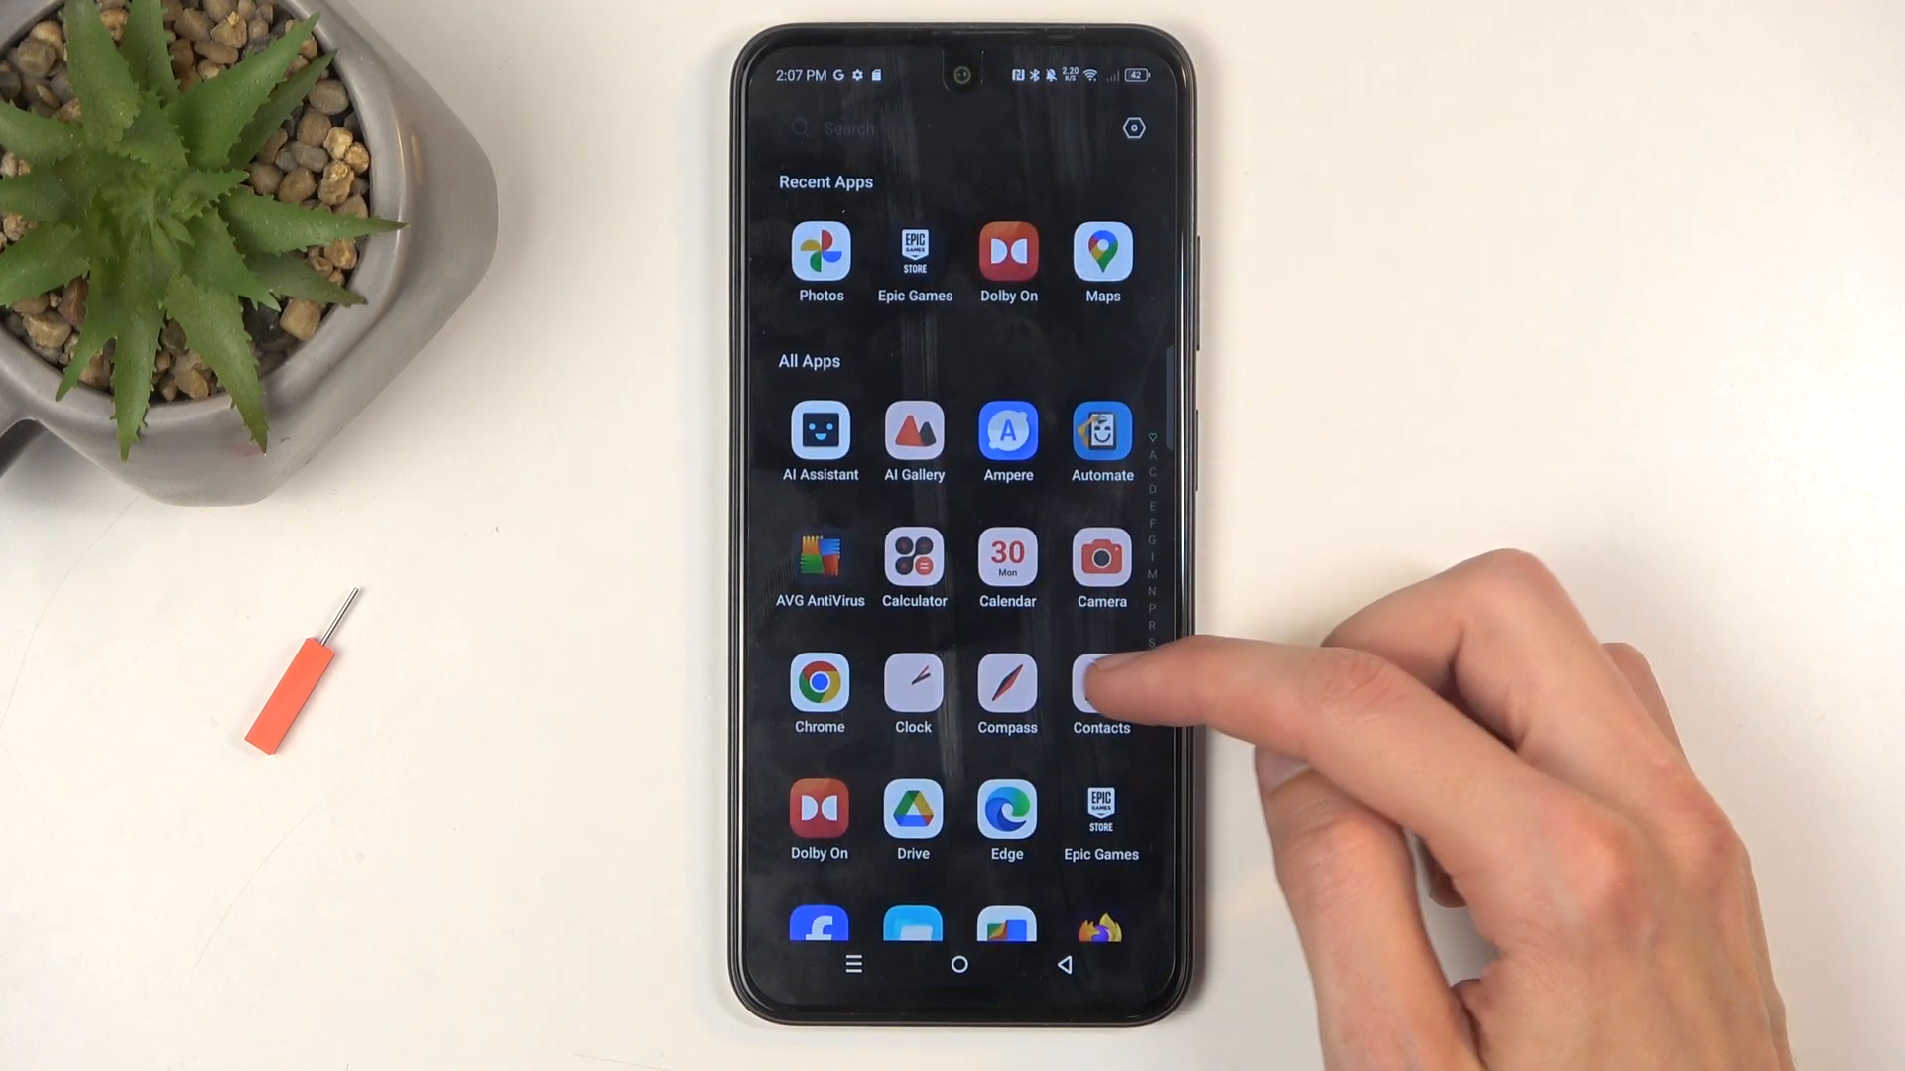
pyautogui.click(1101, 693)
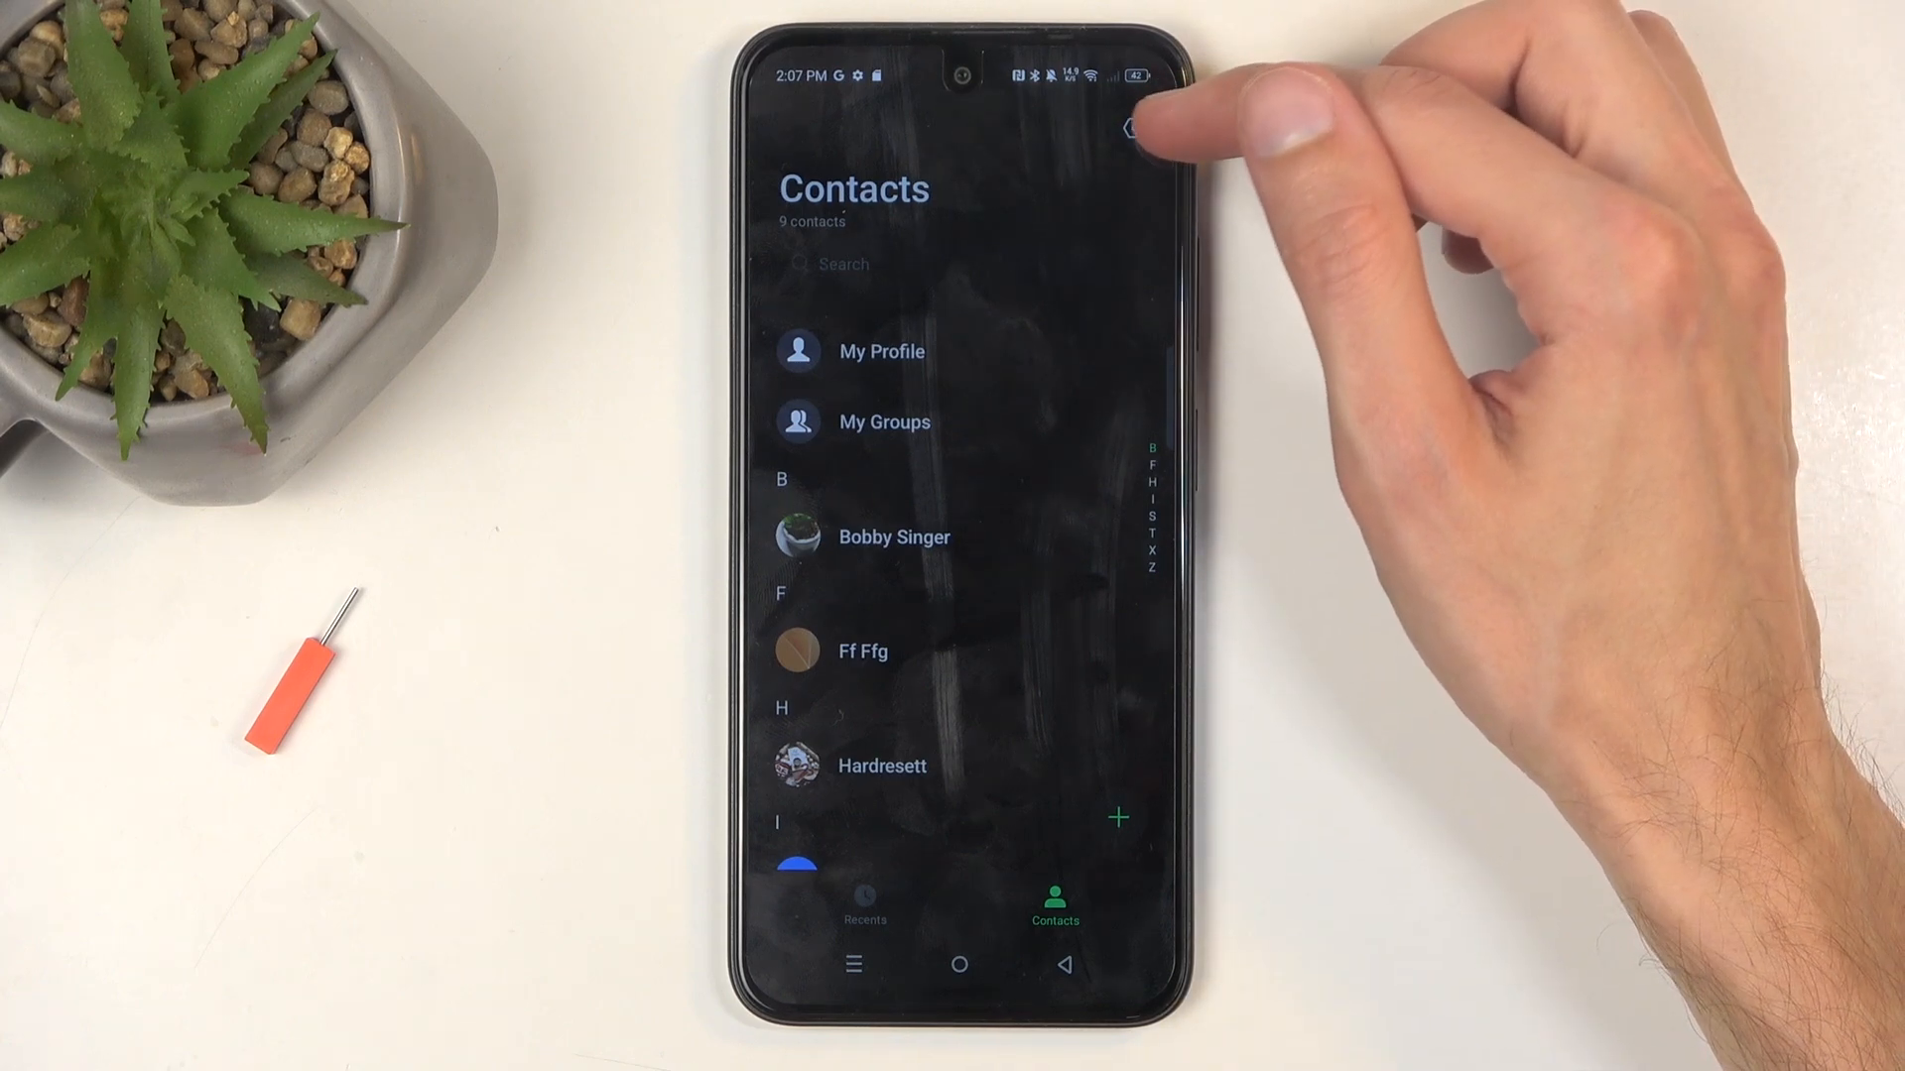
# - Start an import from Contacts settings via Import/Export Contacts, reaching the destination choice
pyautogui.click(1129, 127)
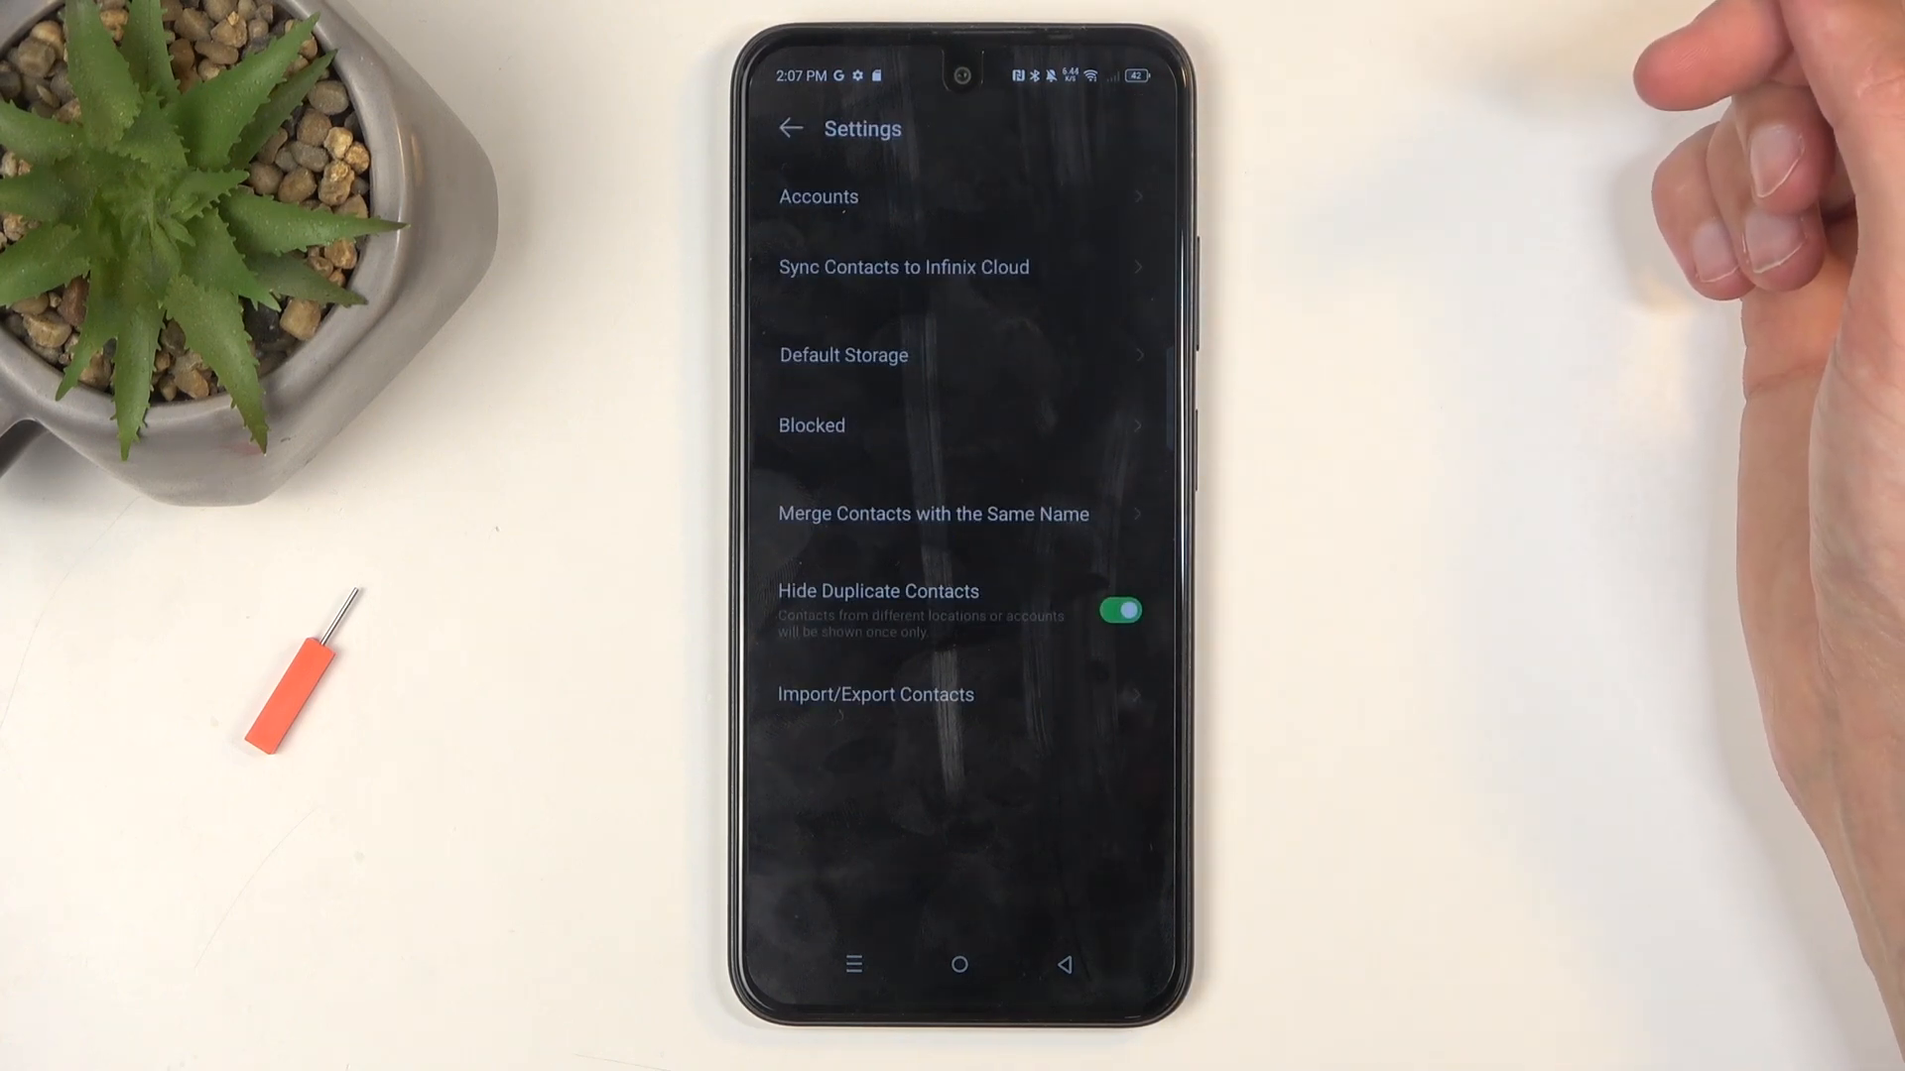
pyautogui.click(873, 695)
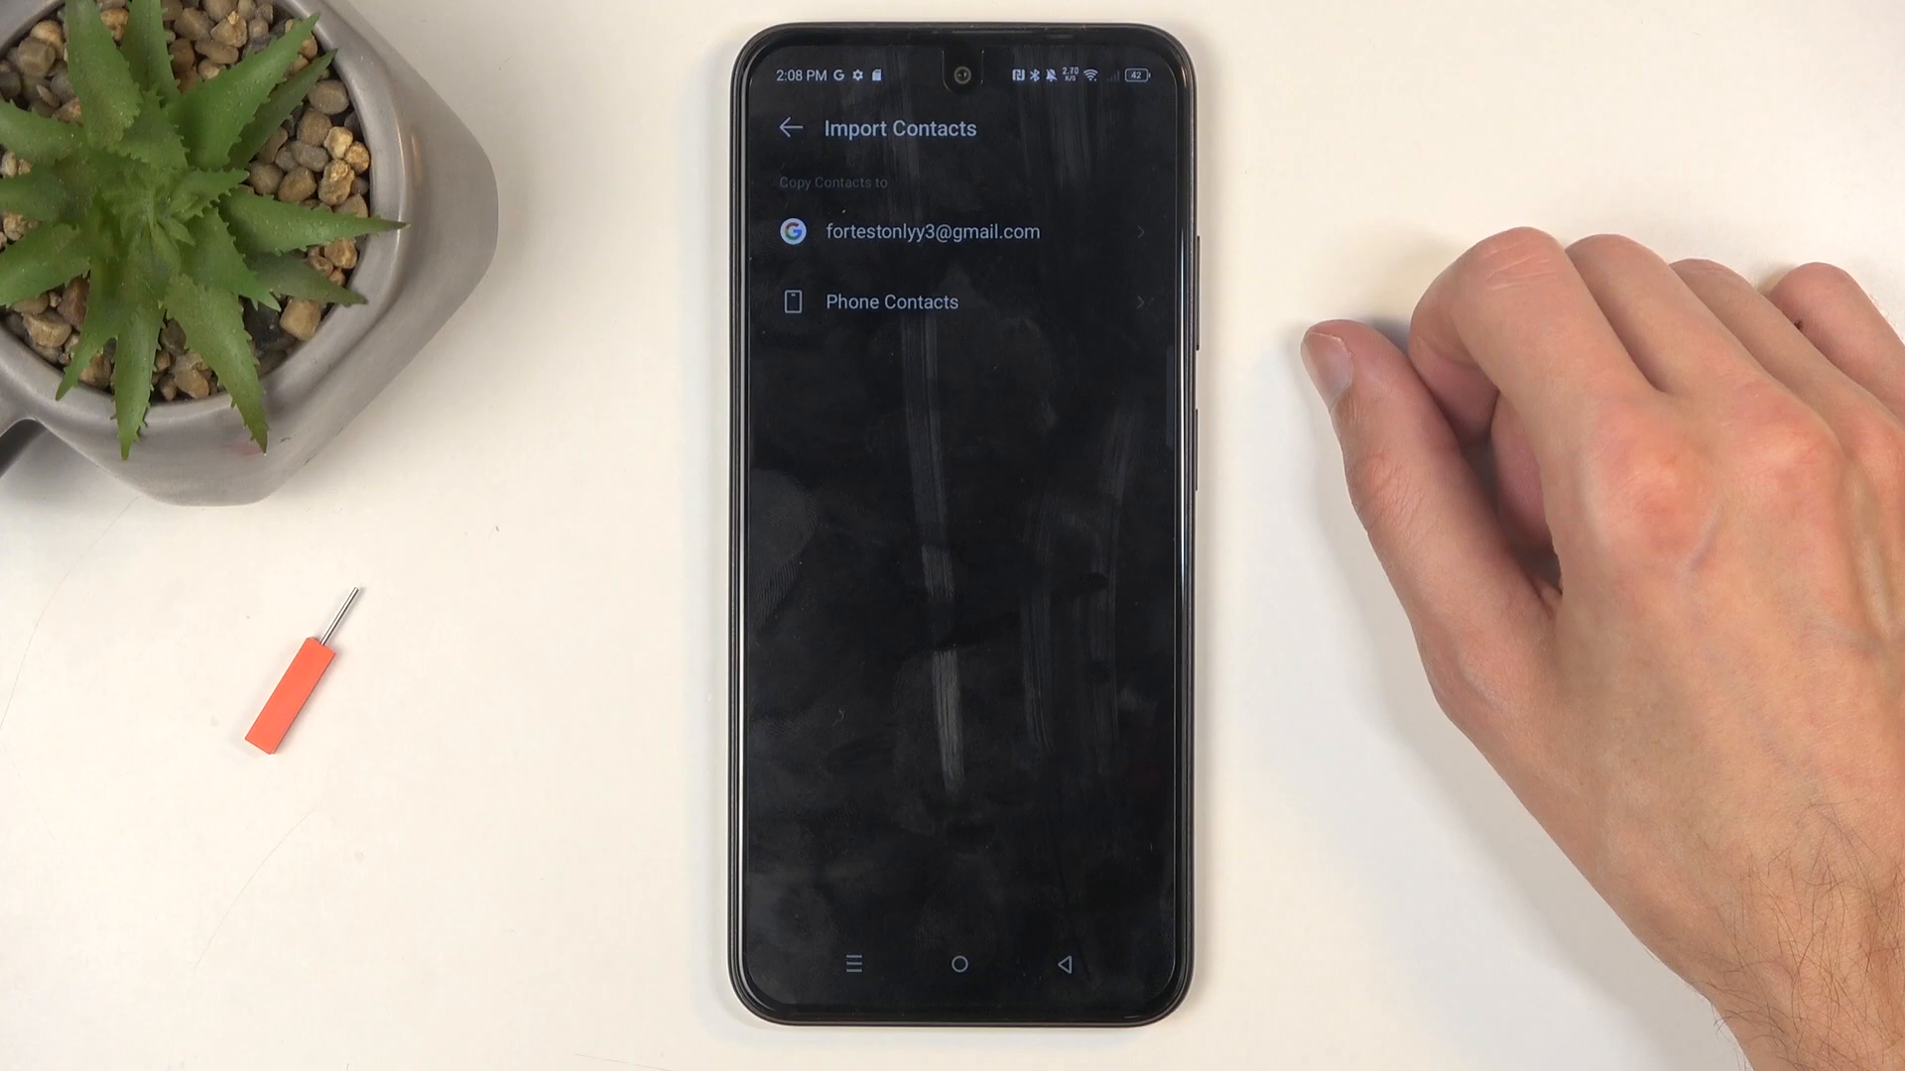
# - Import all five SIM contacts into phone storage, returning to a list of nine contacts
pyautogui.click(891, 301)
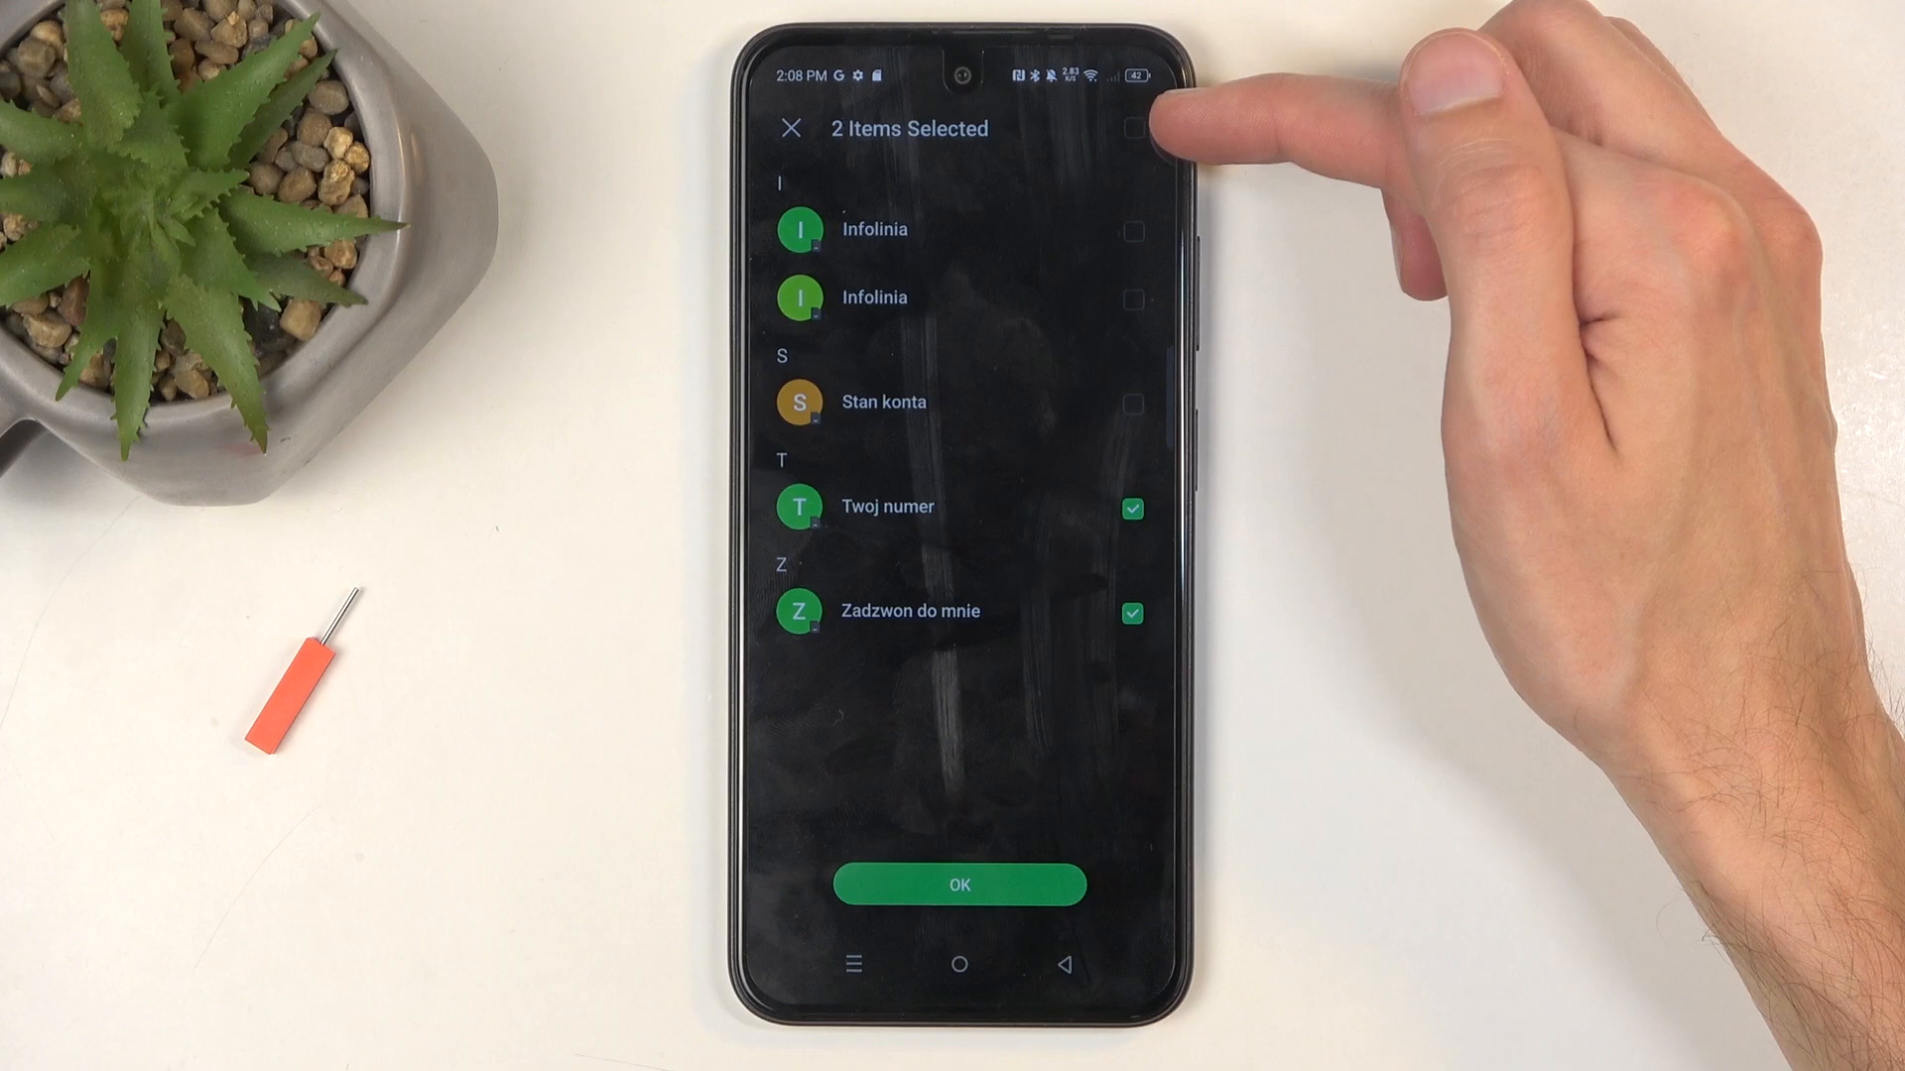
pyautogui.click(1133, 129)
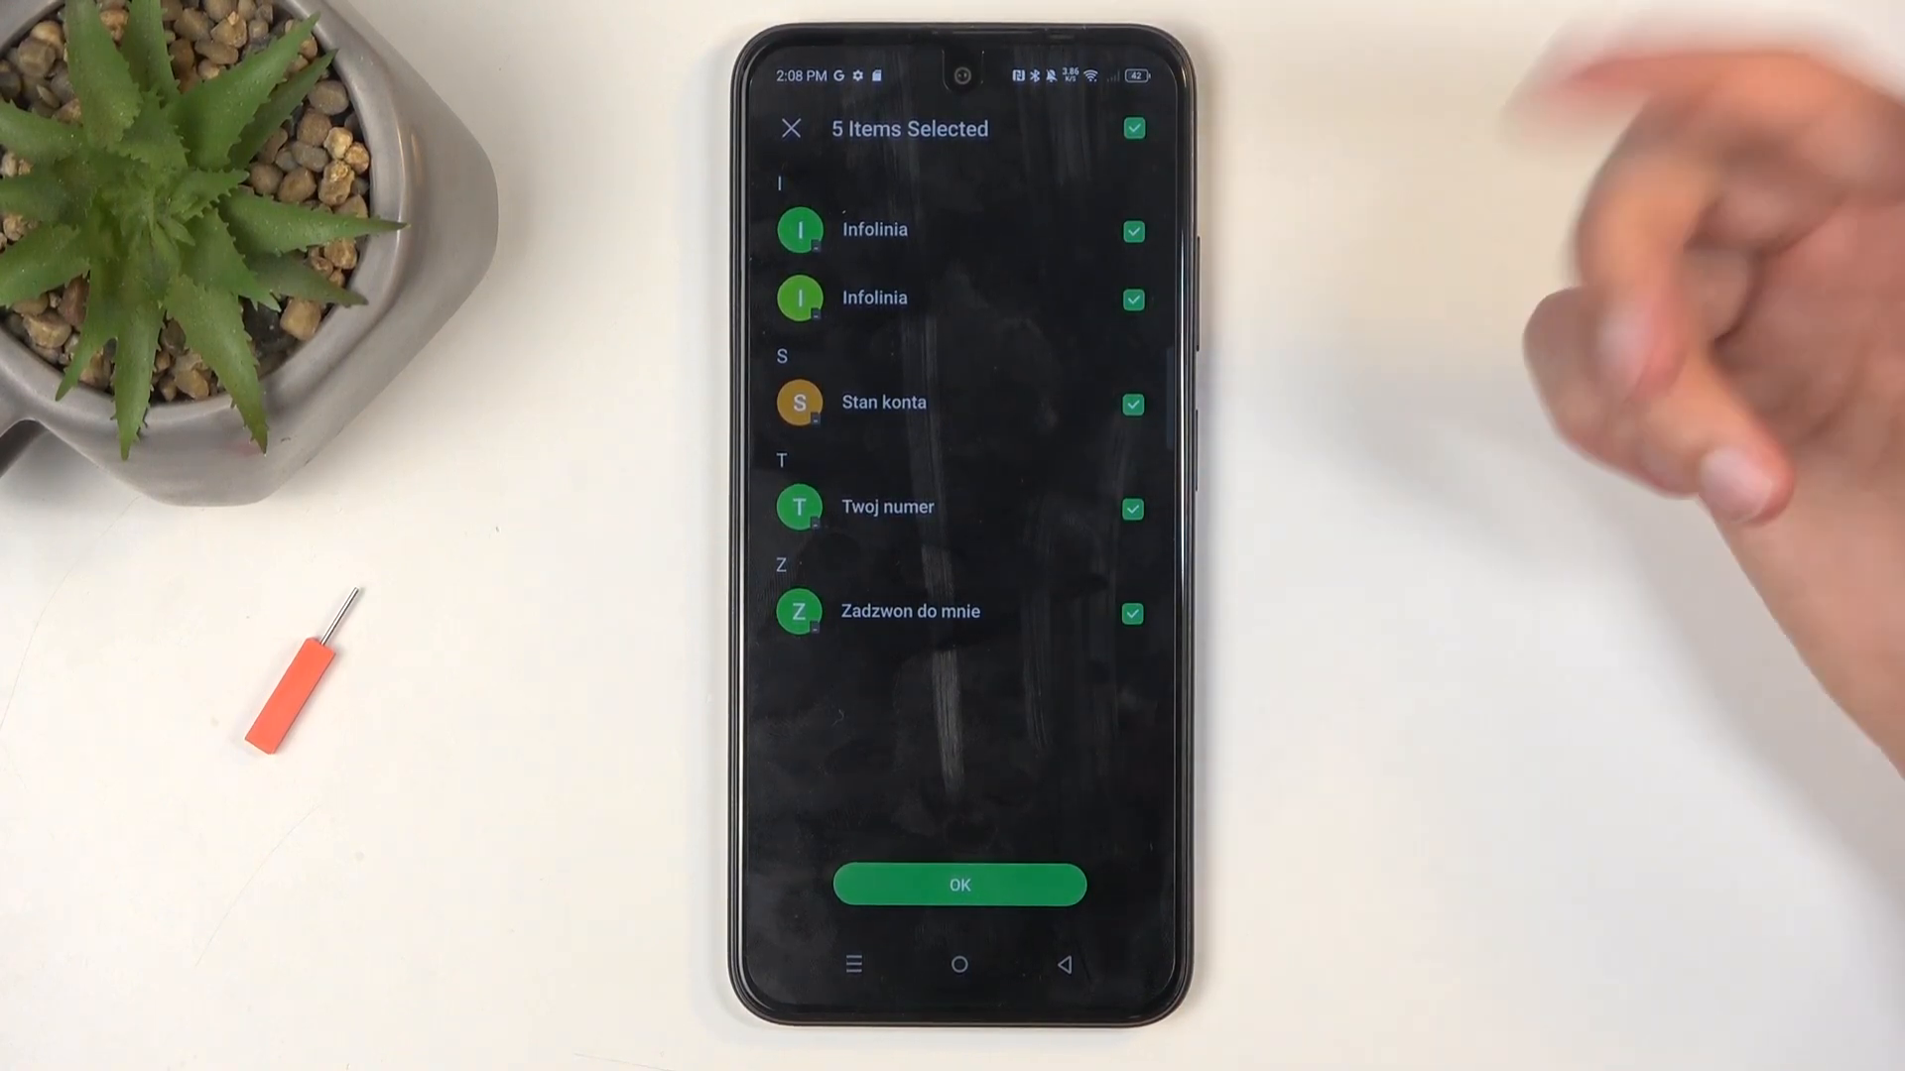
pyautogui.click(1131, 613)
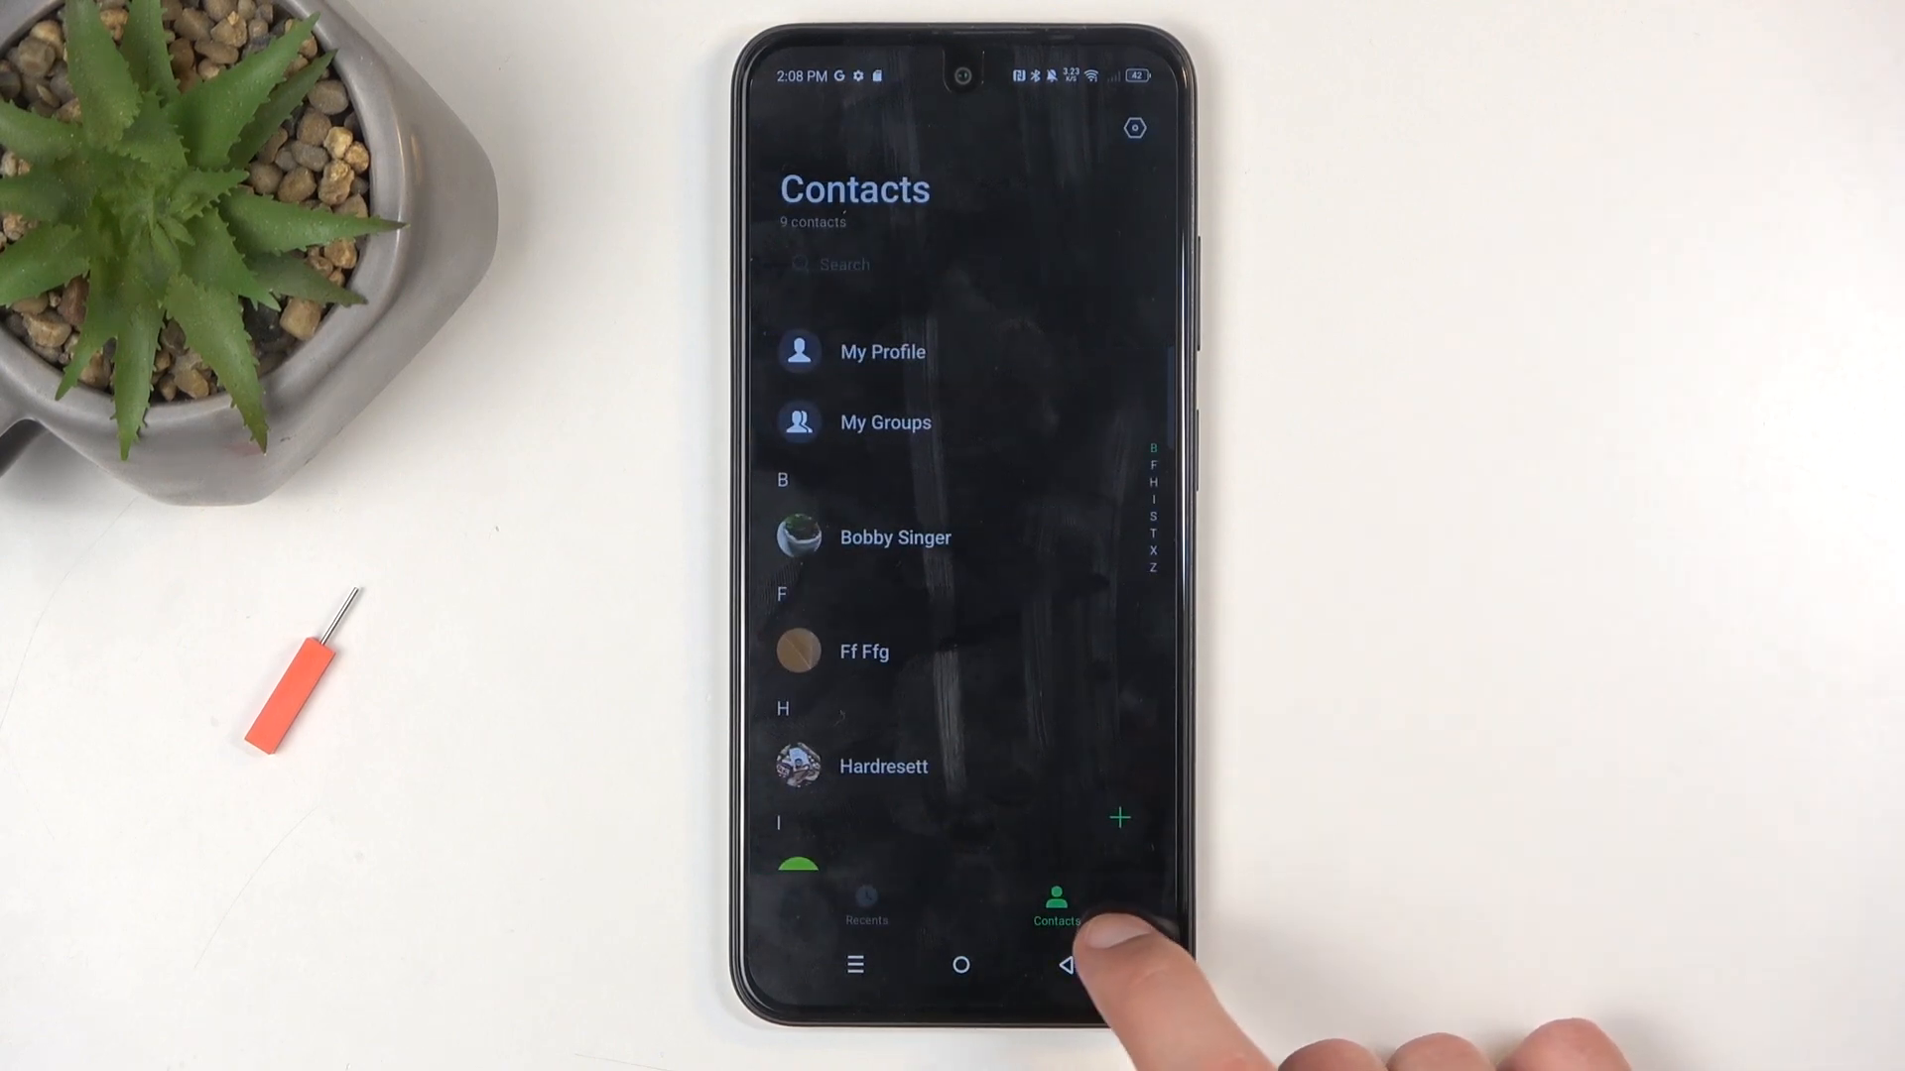
# - Review the imported contacts in the list, then leave for the home screen's app drawer
pyautogui.scroll(-3)
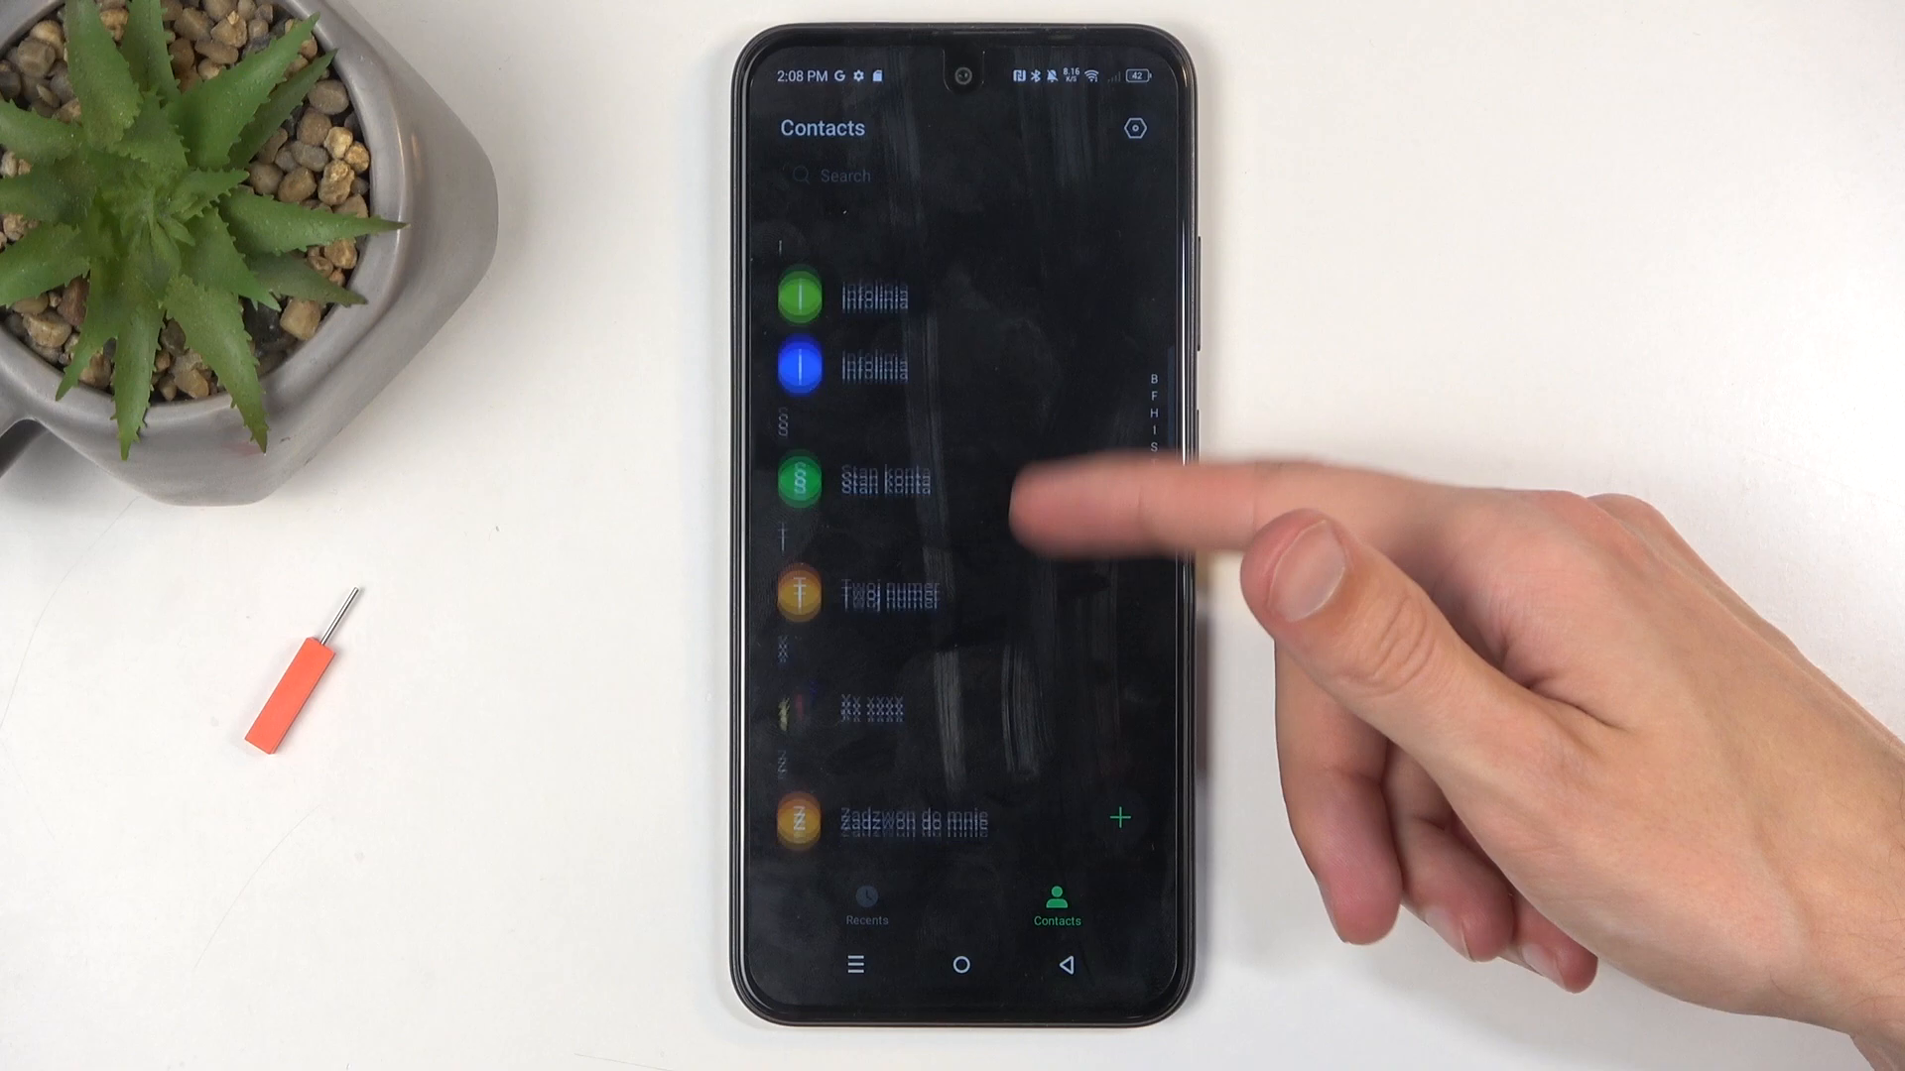
pyautogui.scroll(-3)
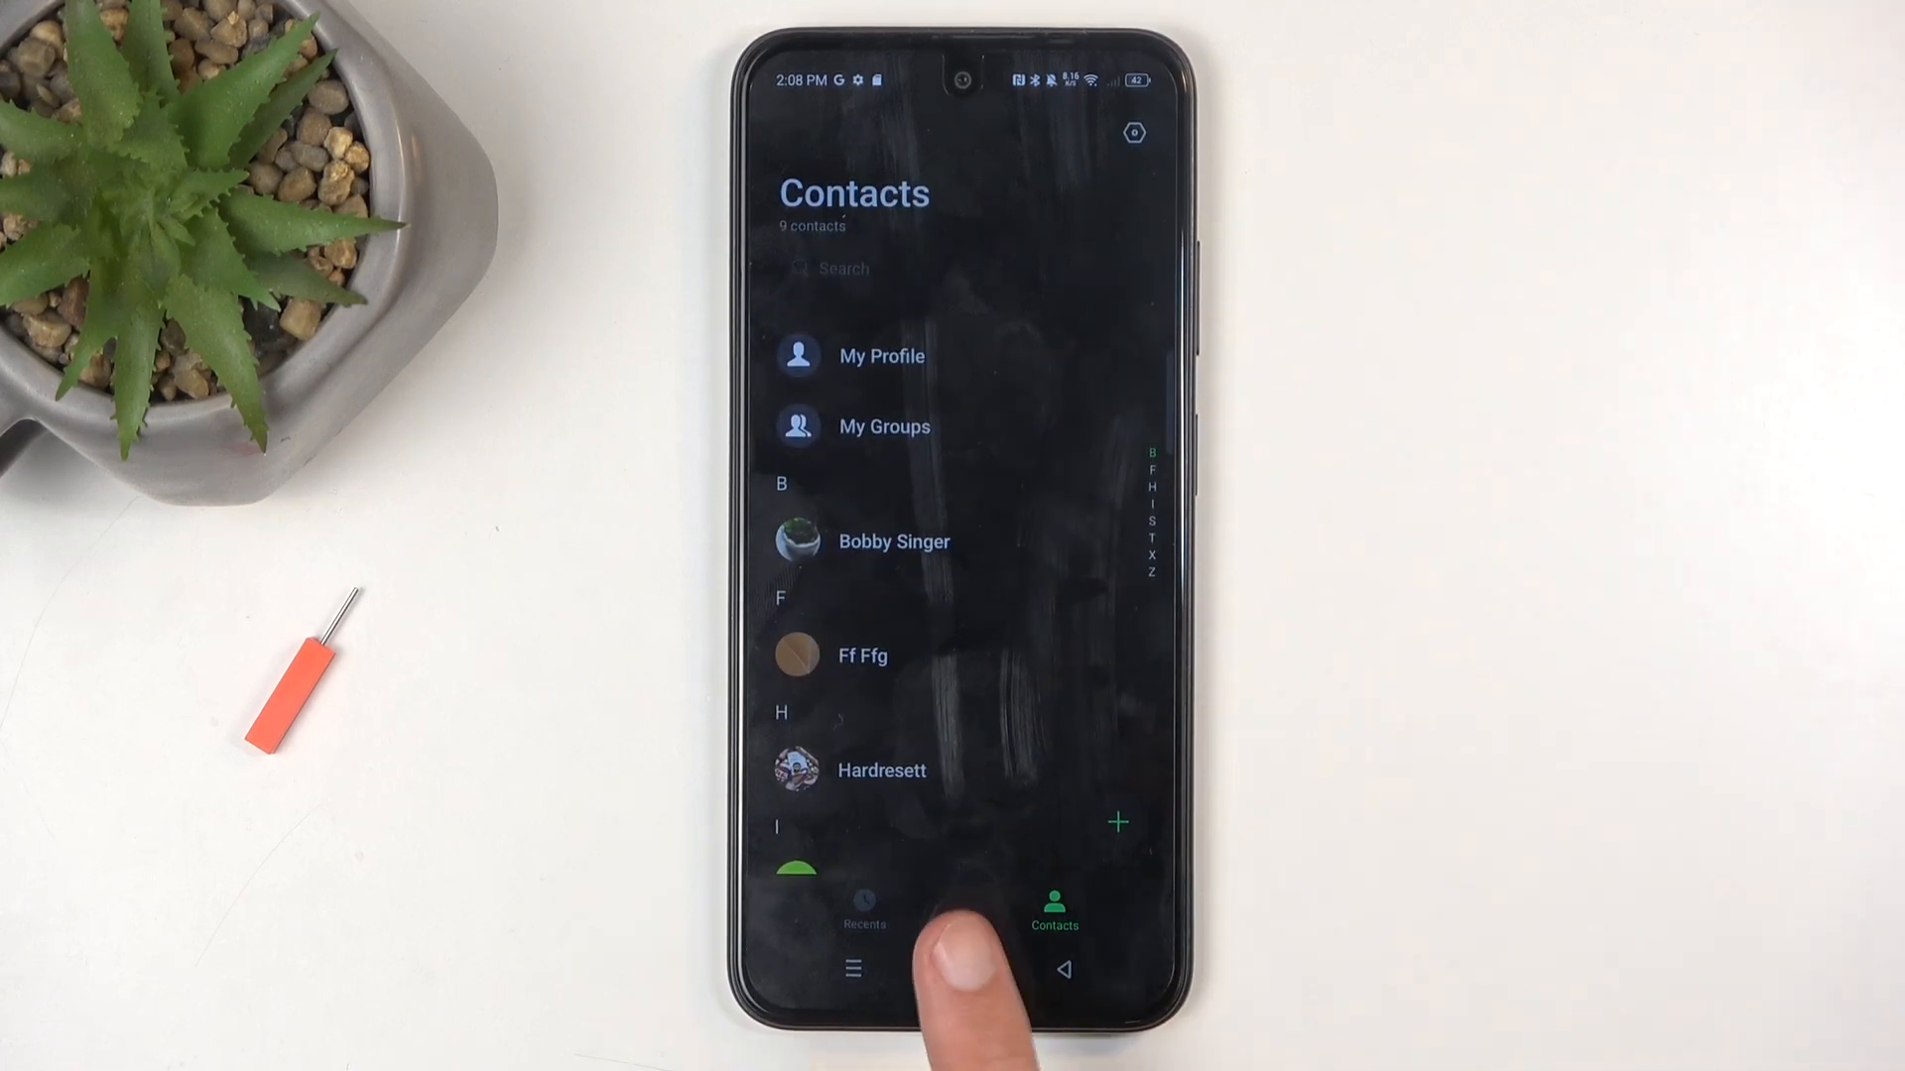
pyautogui.click(959, 970)
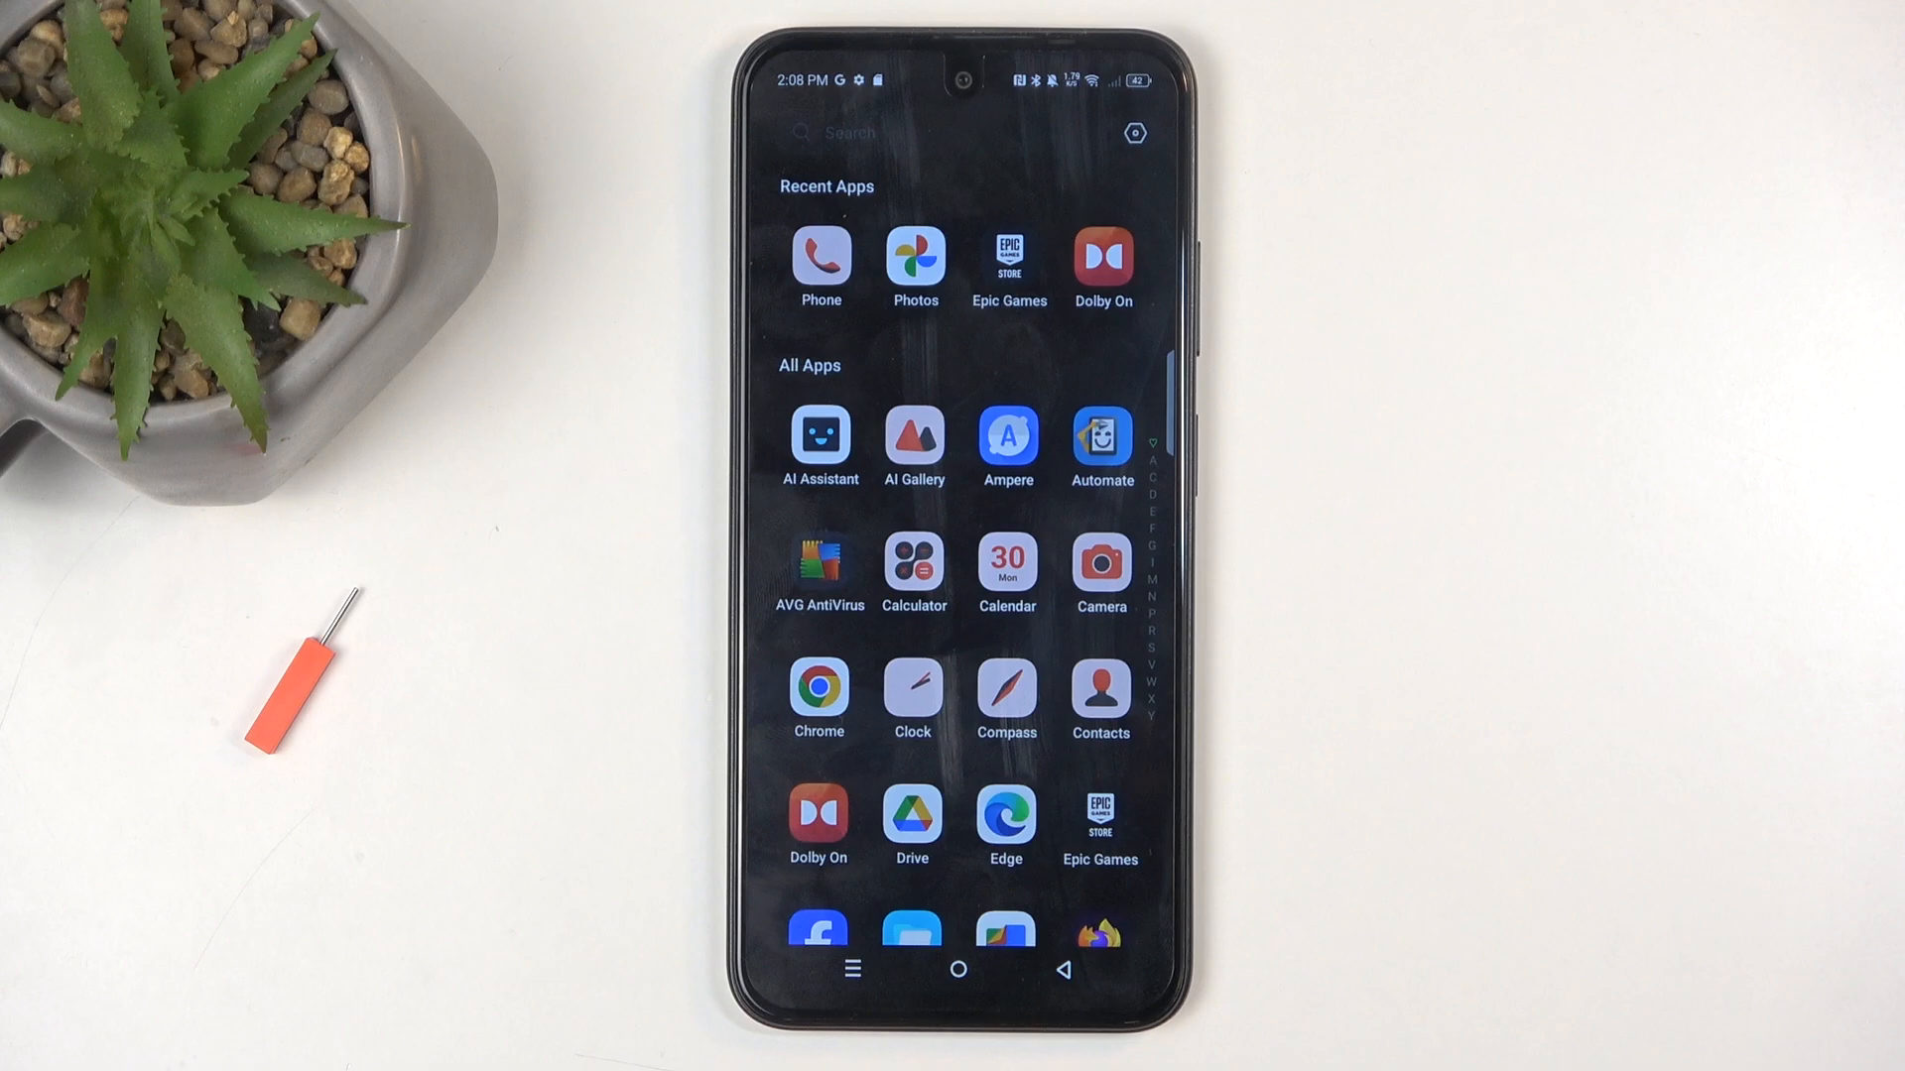